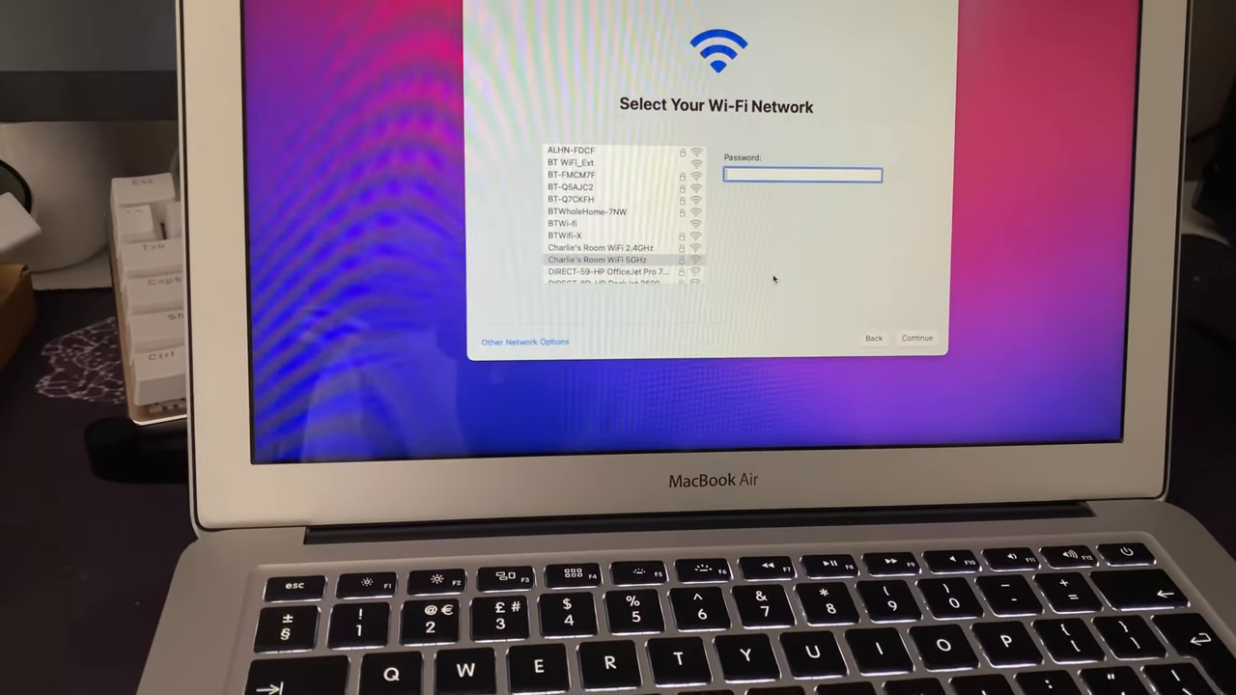
Step: Finish setup and bring up the Apple menu to reach About This Mac
left_click(915, 338)
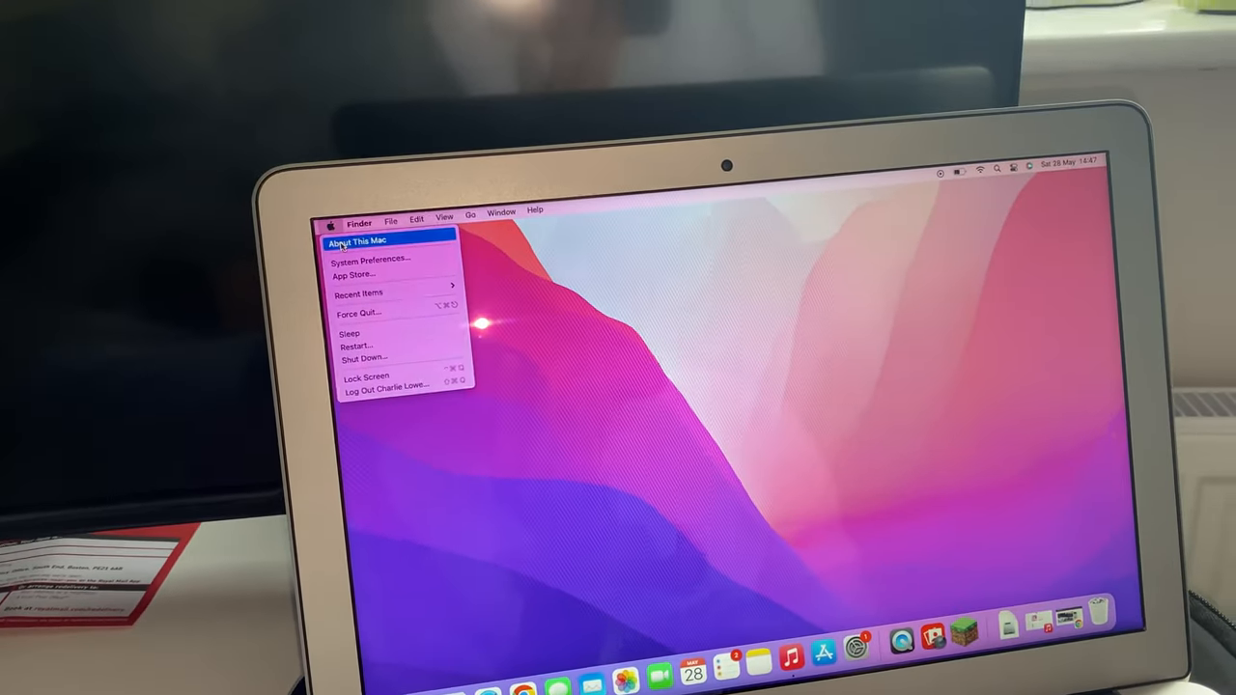
Step: View the Mac's Overview, then the built-in Display details, then Storage usage of the 121 GB flash drive
left_click(357, 240)
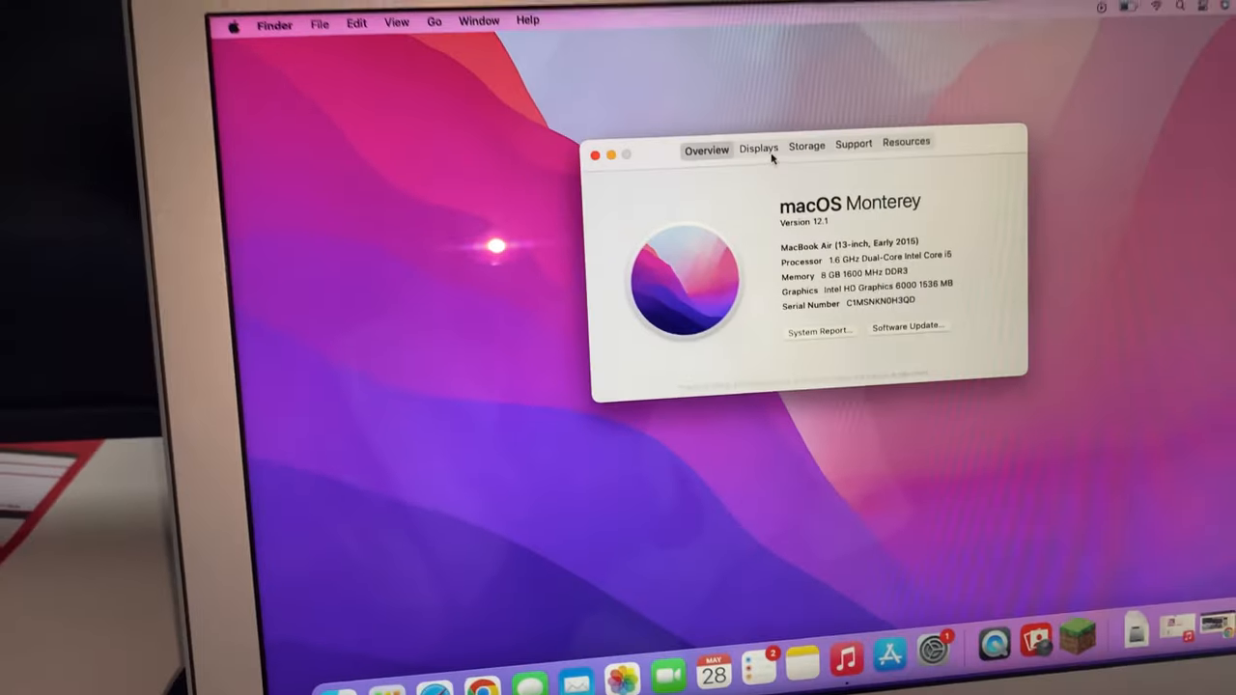
left_click(759, 145)
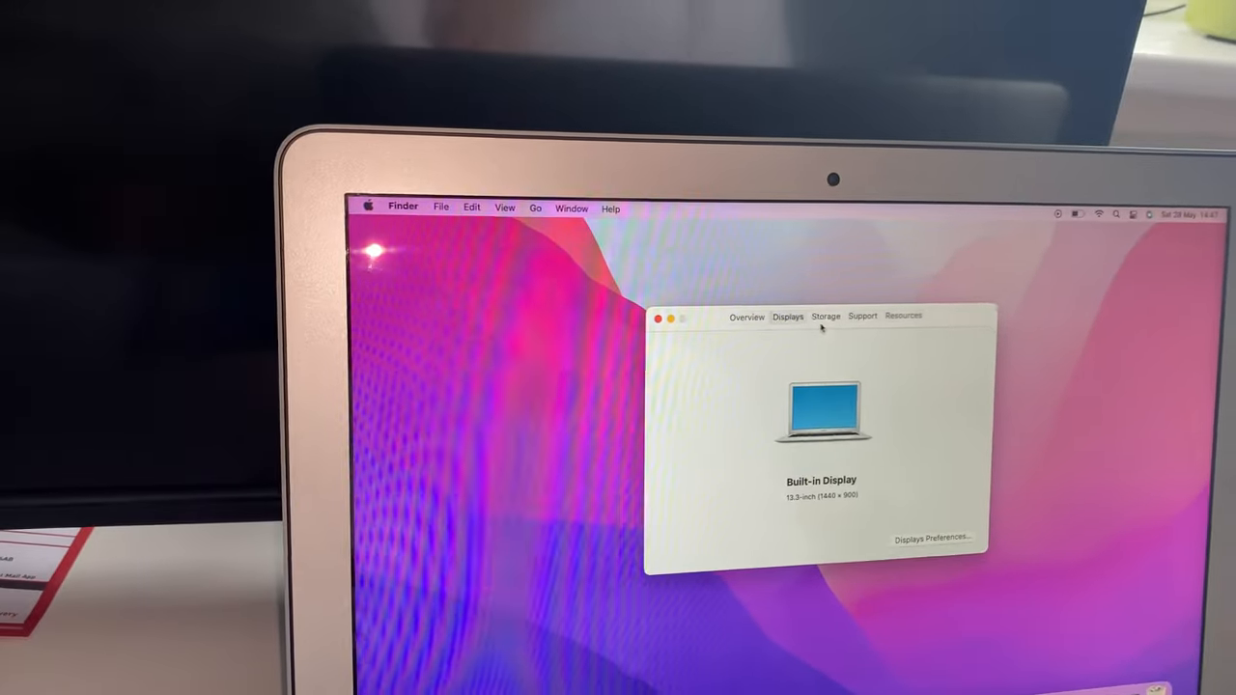
left_click(826, 317)
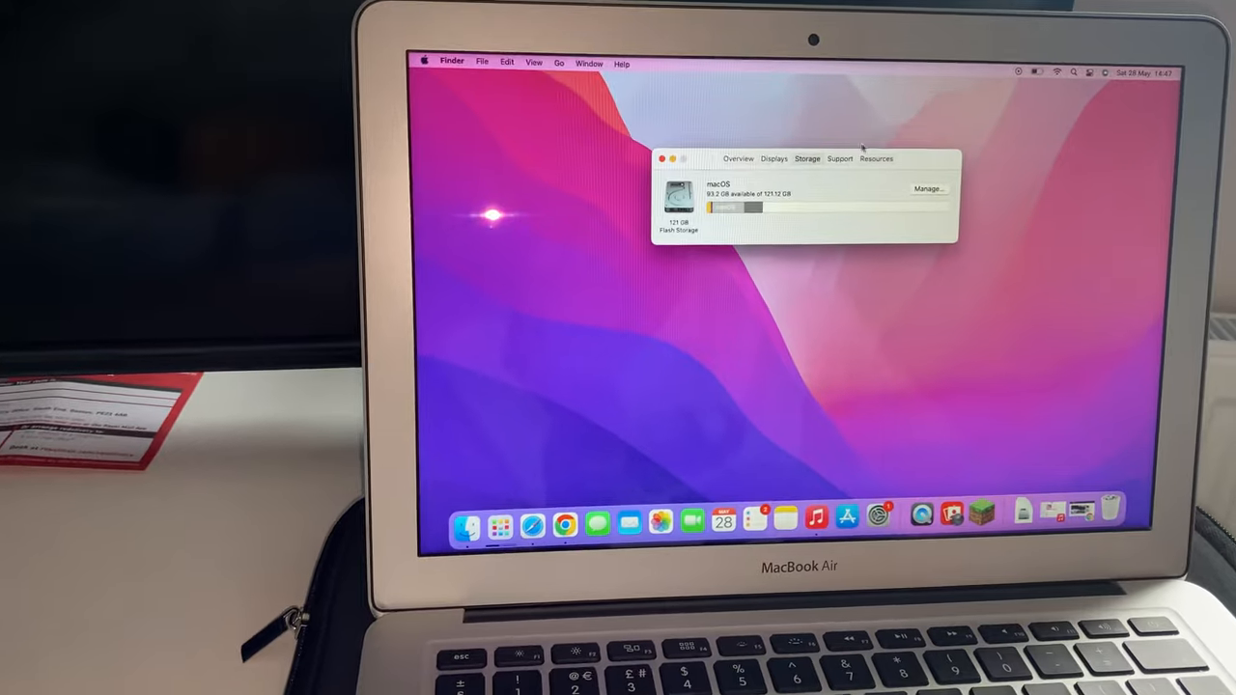
Step: Review the Support and Resources information for this Mac
left_click(838, 156)
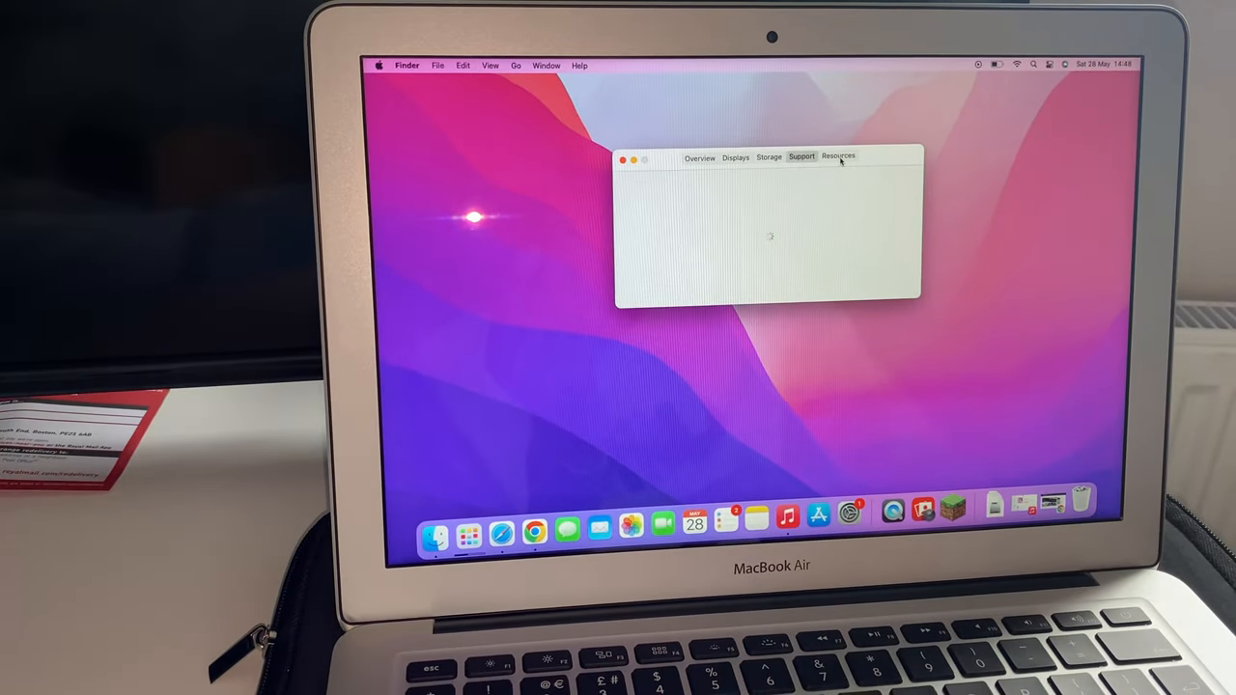
left_click(838, 154)
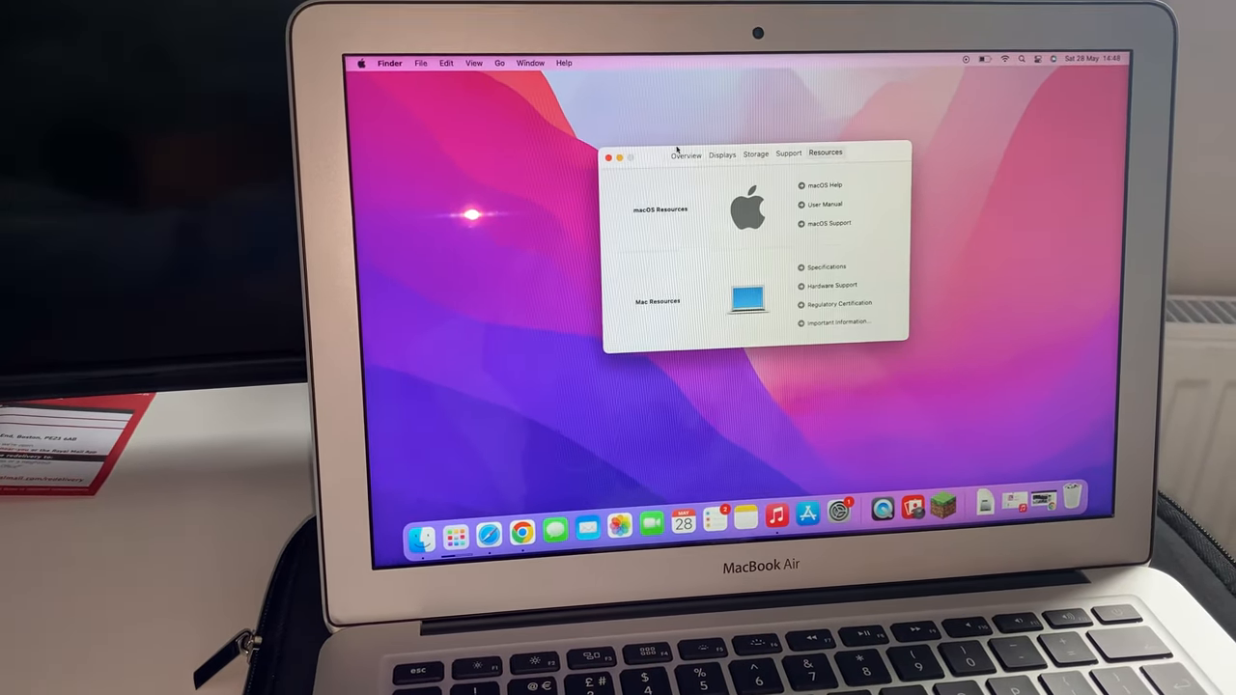
left_click(610, 155)
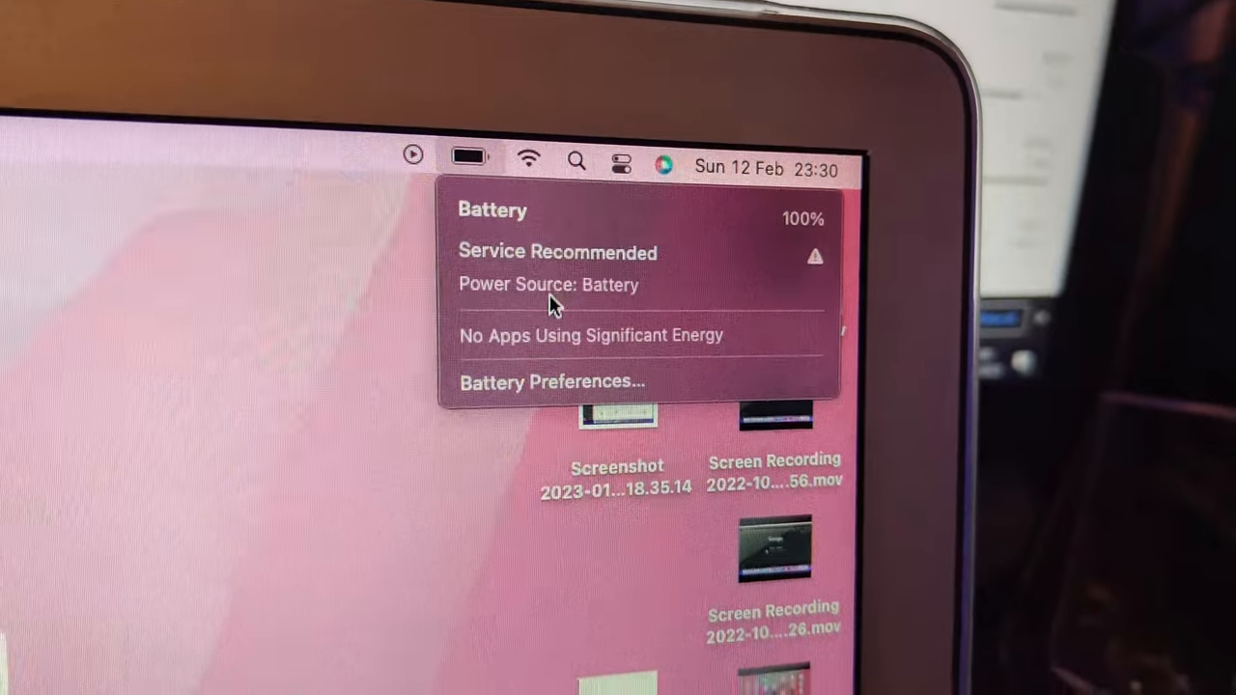
Step: From the battery menu showing Service Recommended, bring up Battery Preferences
left_click(552, 383)
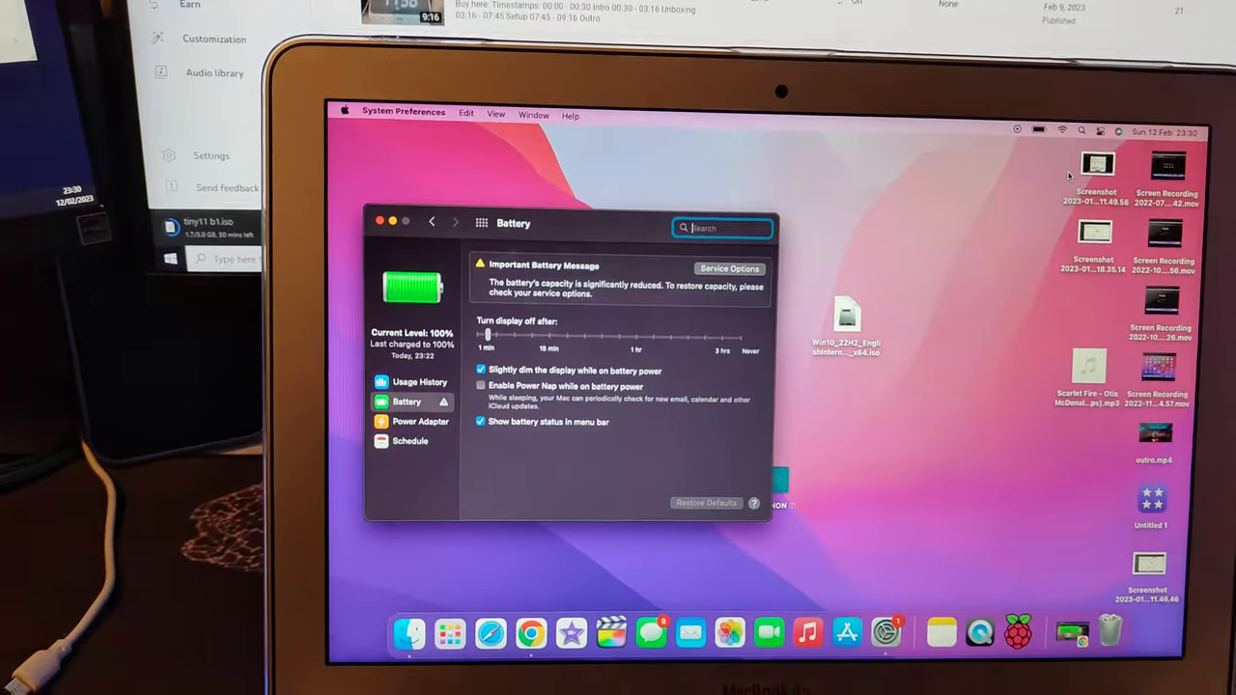